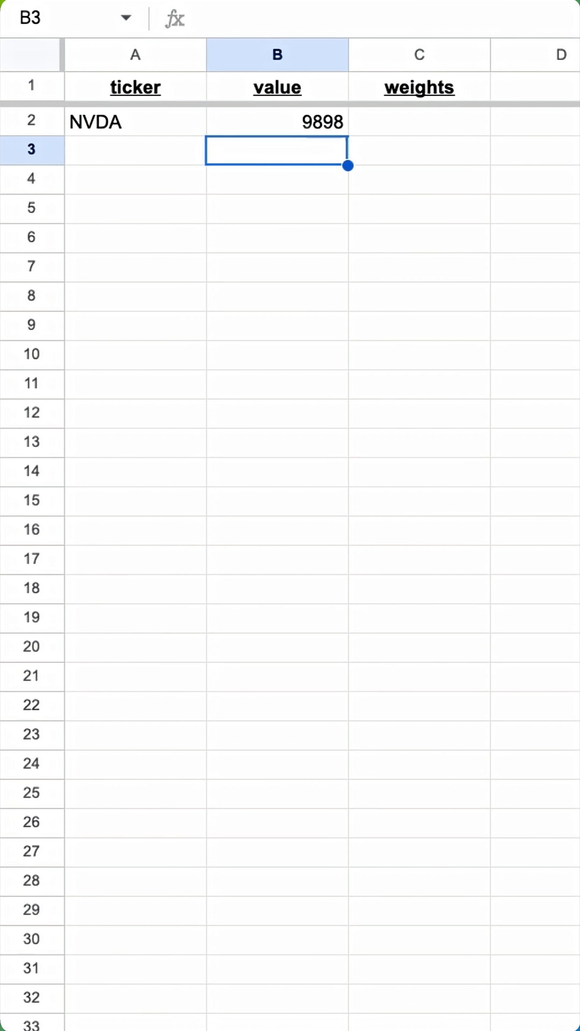
Enter the SPY ticker and value 436, fill the weight formula =B2/sum($B$2:$B$6) down column C.
{"action": "type", "text": "SPY"}
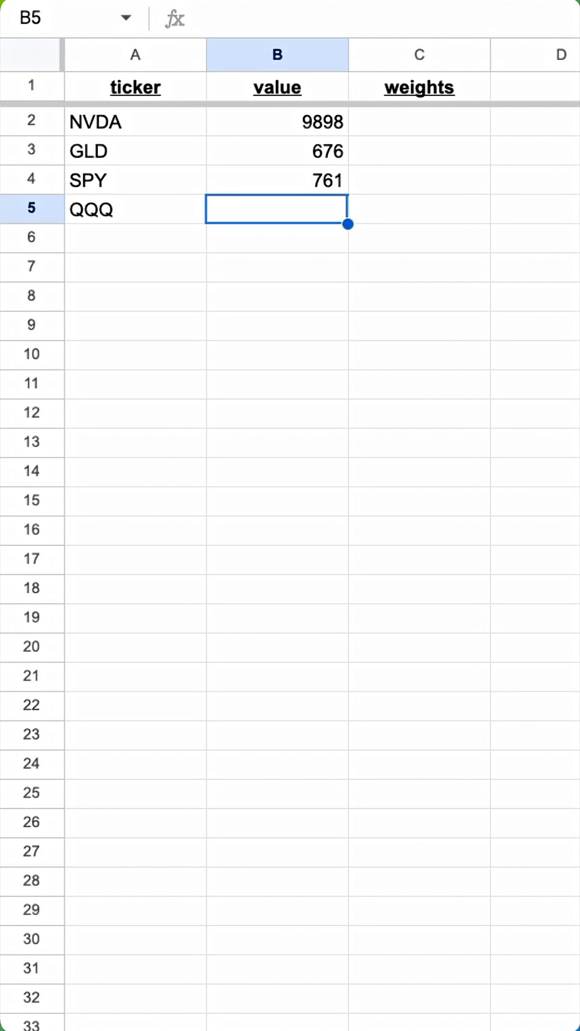
{"action": "type", "text": "436"}
{"action": "left_click", "coordinate": [420, 122]}
{"action": "type", "text": "=B2/sum($B$2:$B$6"}
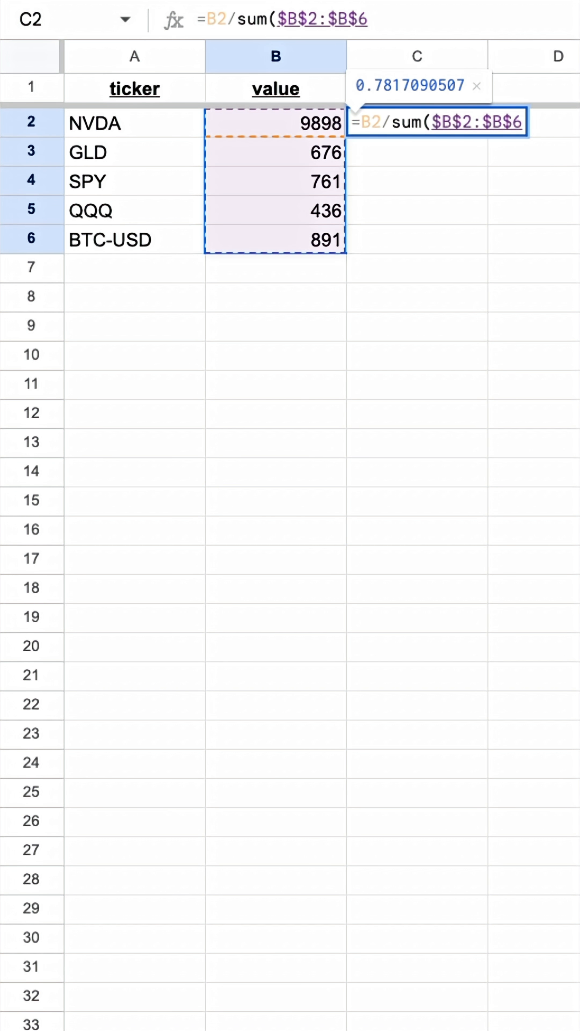
{"action": "key", "text": "enter"}
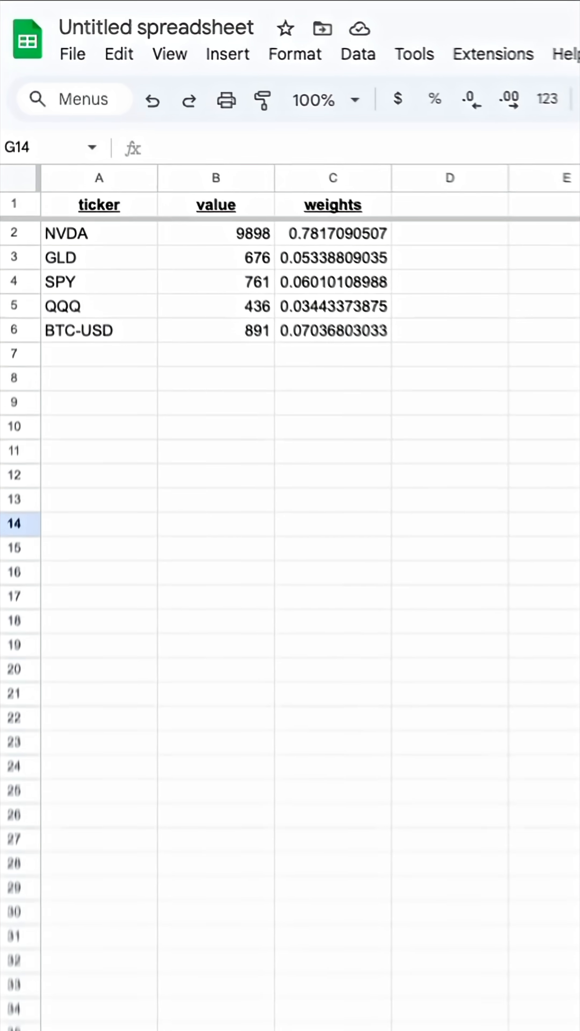
{"action": "left_click", "coordinate": [72, 53]}
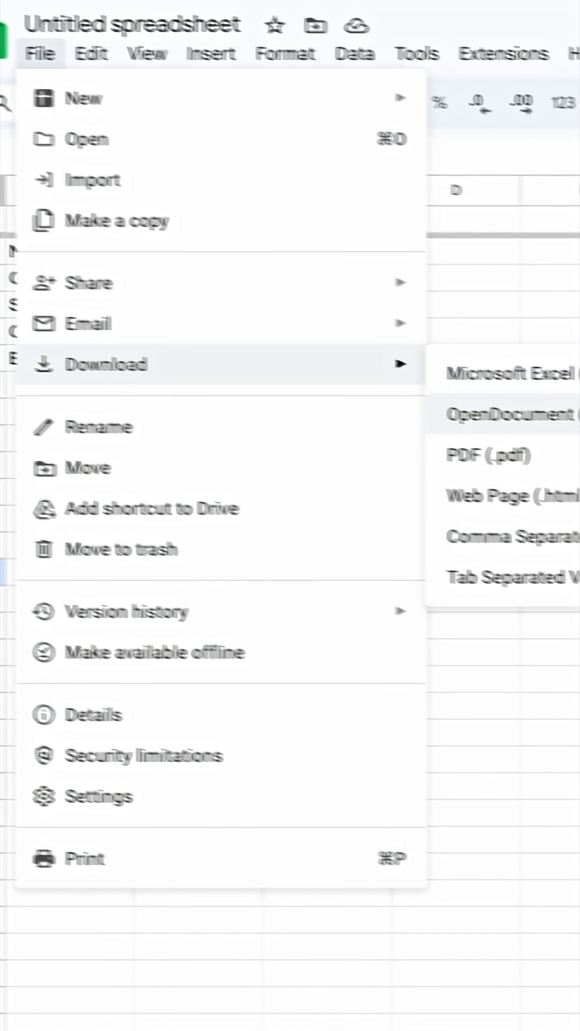
Export the ticker and weights sheet as a comma-separated values (.csv) file.
{"action": "key", "text": "Escape"}
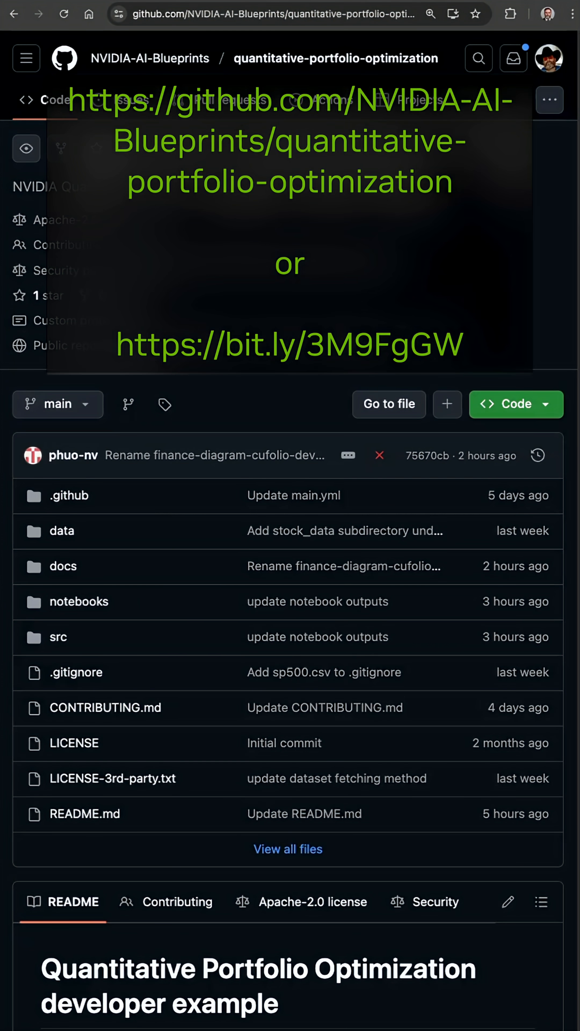
Scroll through the README's accelerated architecture, key takeaways and pipeline diagram.
{"action": "scroll", "scroll_direction": "down", "scroll_amount": 3}
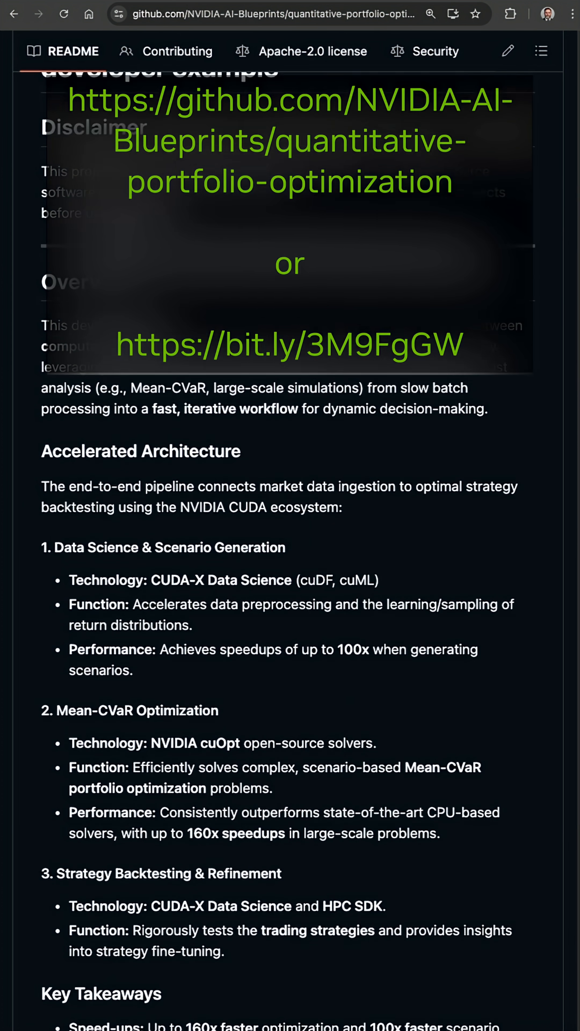
{"action": "scroll", "scroll_direction": "down", "scroll_amount": 3}
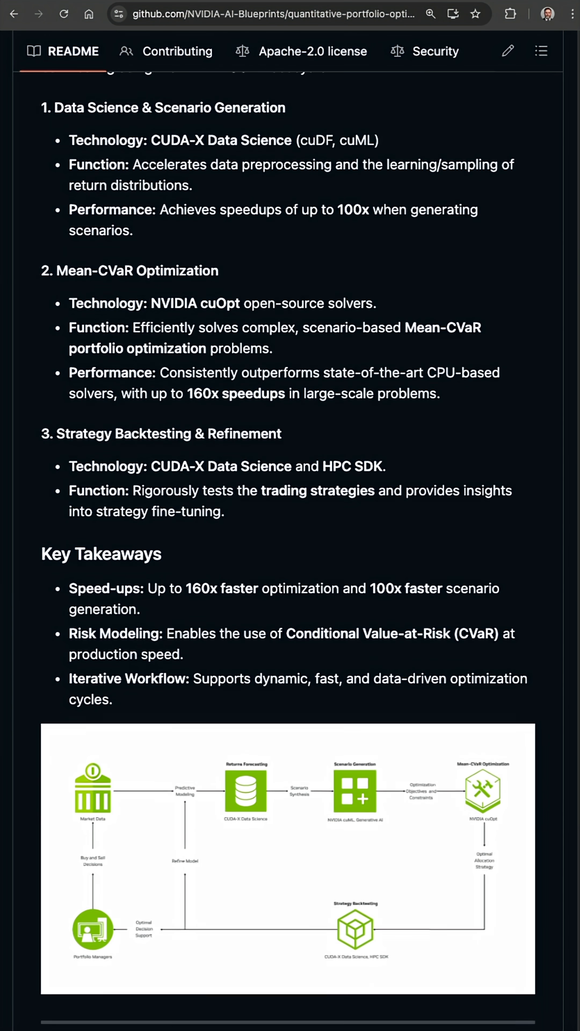
{"action": "scroll", "scroll_direction": "down", "scroll_amount": 3}
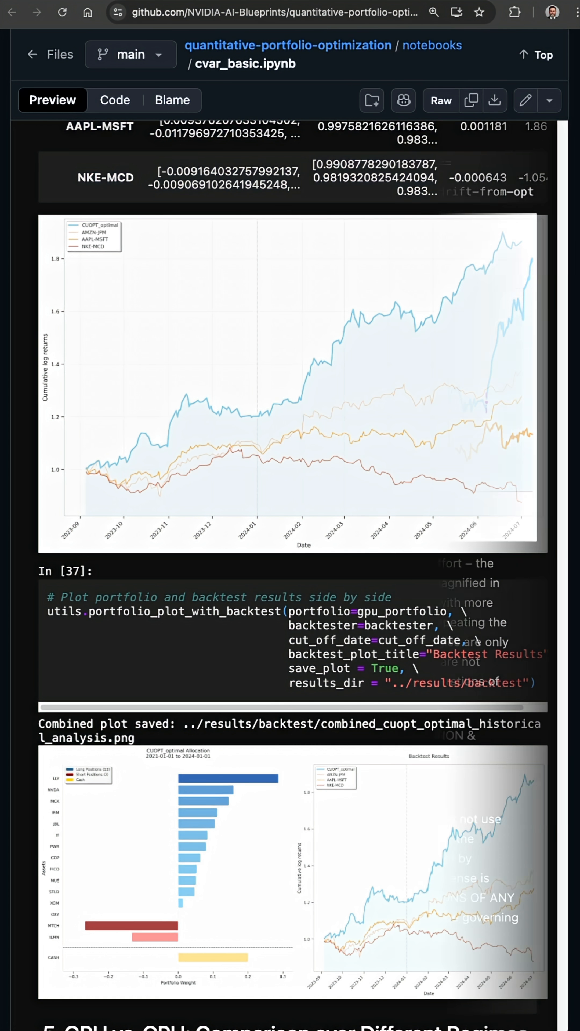
Scroll the cvar_basic.ipynb notebook to the backtest plots and GPU vs. CPU regime comparison.
{"action": "scroll", "scroll_direction": "down", "scroll_amount": 3}
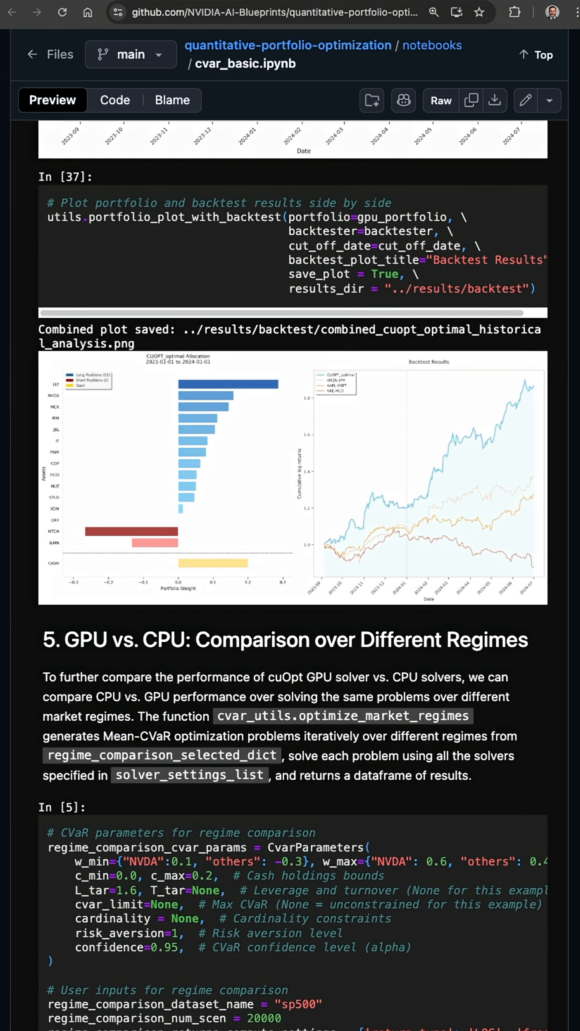